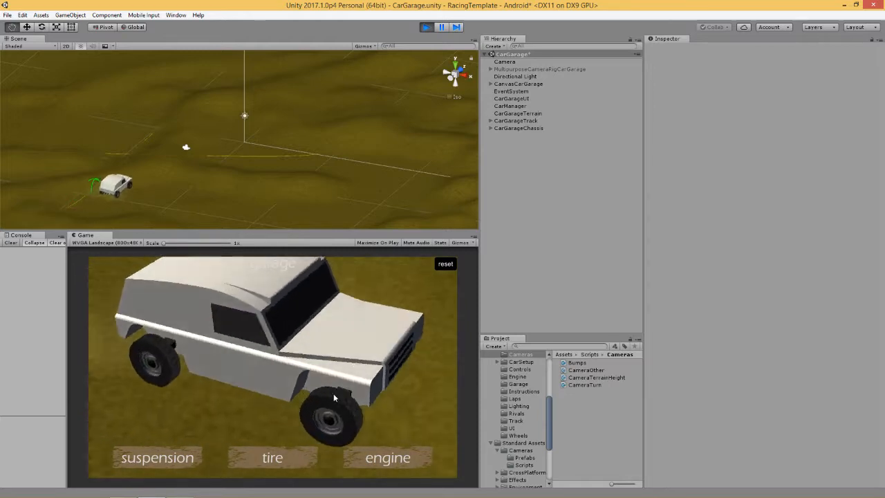
Expand CarGarageChassis and ChassisBuggy in the Hierarchy and select the ChassisBuggy body.
click(426, 28)
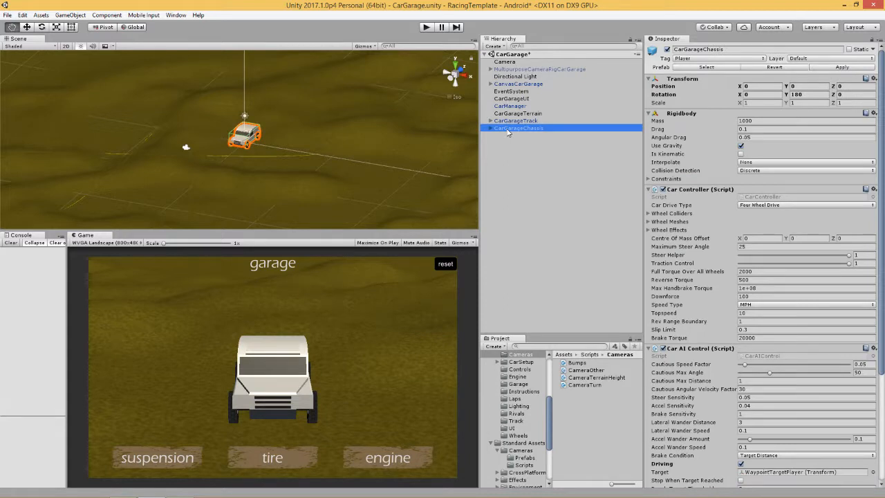
click(491, 128)
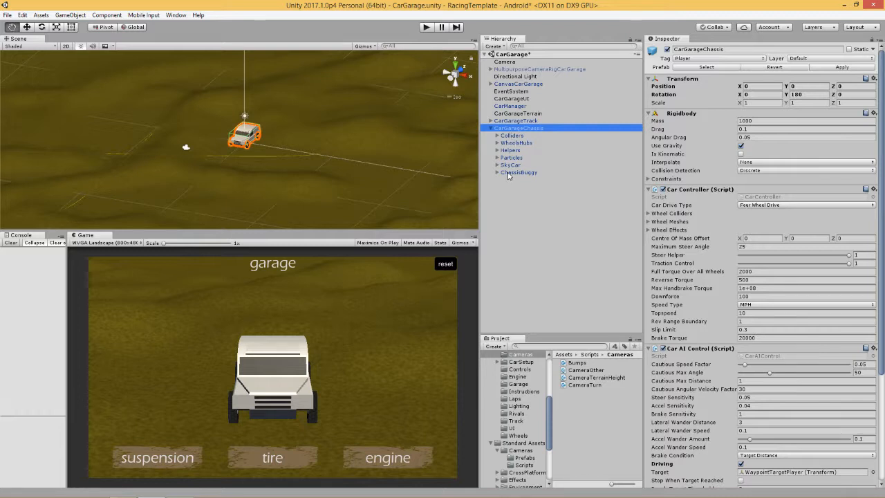
click(498, 171)
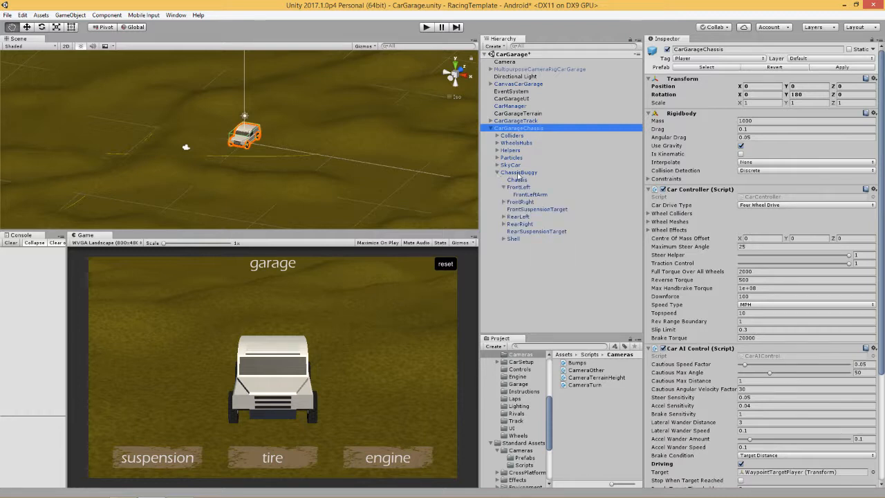
click(520, 172)
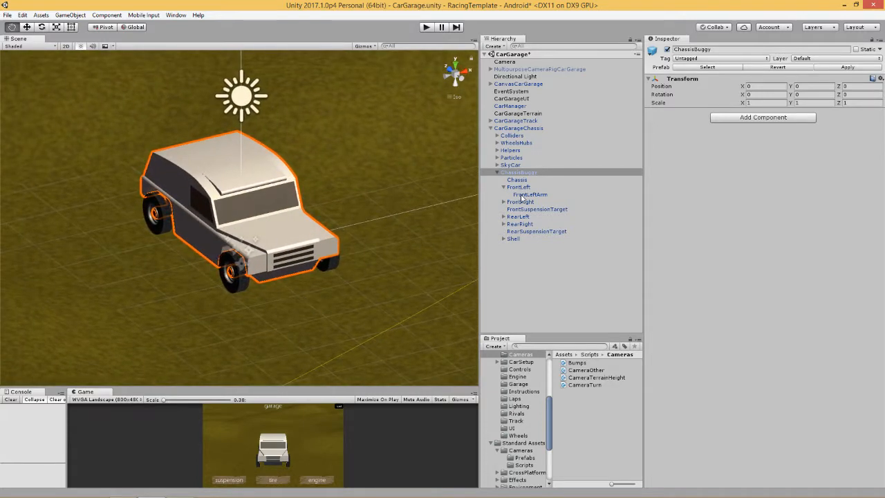
Disable the Shell body and SkyCar wheels, leaving the bare chassis, then reselect CarGarageChassis.
click(512, 238)
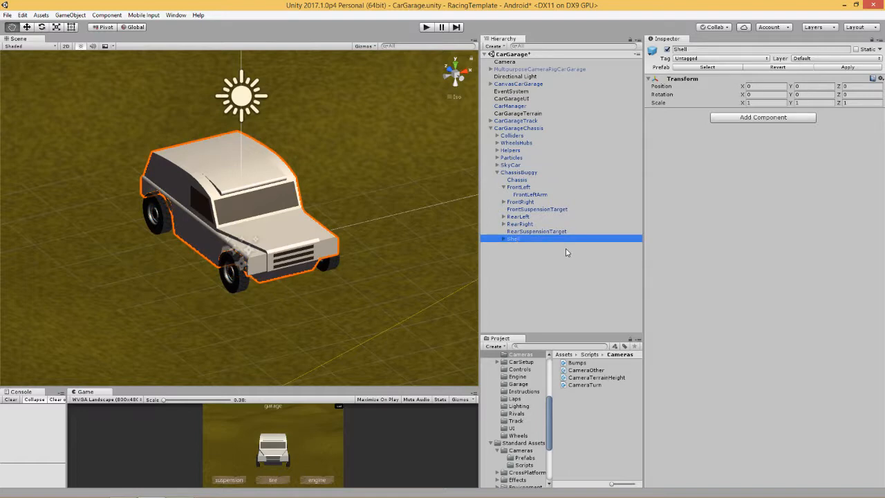
click(667, 50)
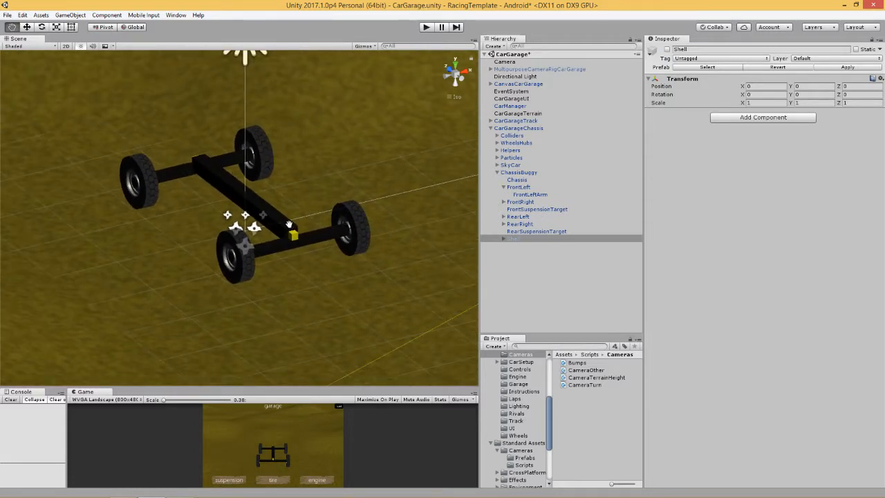
mouse_move(166, 174)
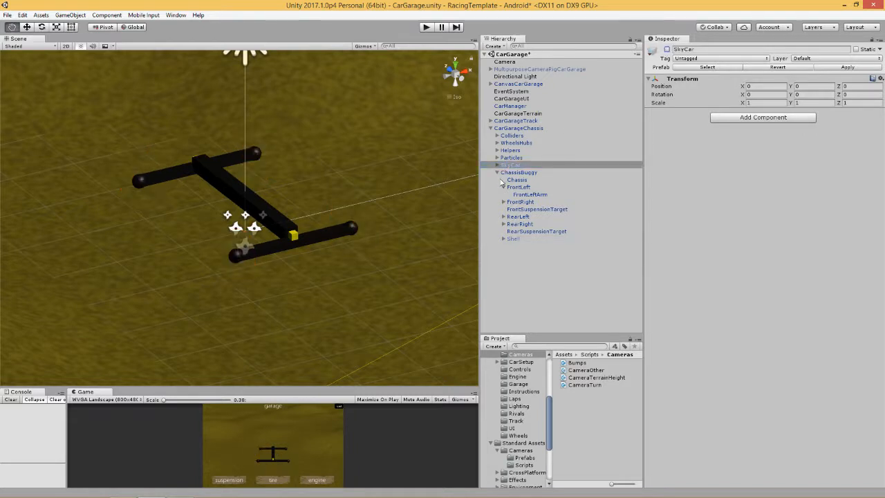
click(518, 165)
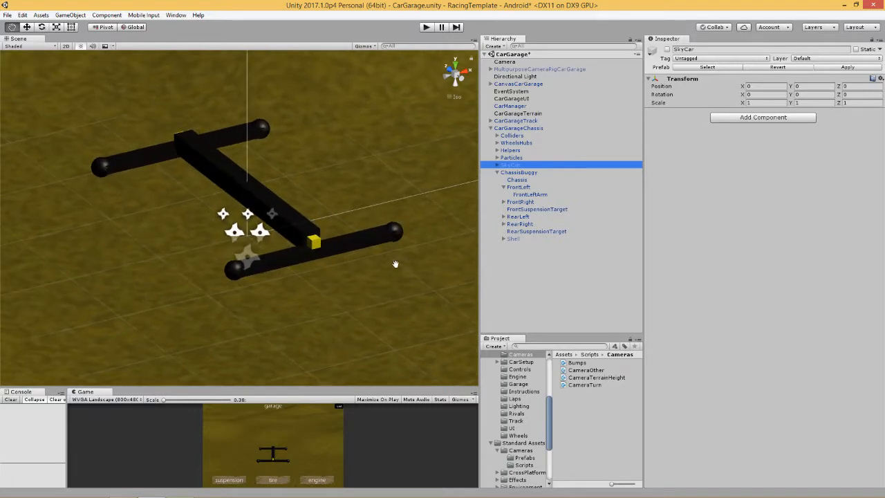
mouse_move(321, 246)
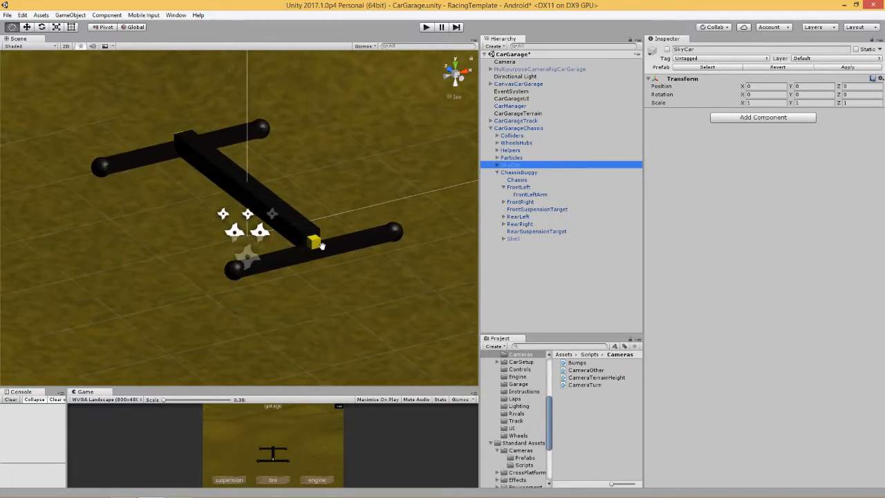
click(520, 127)
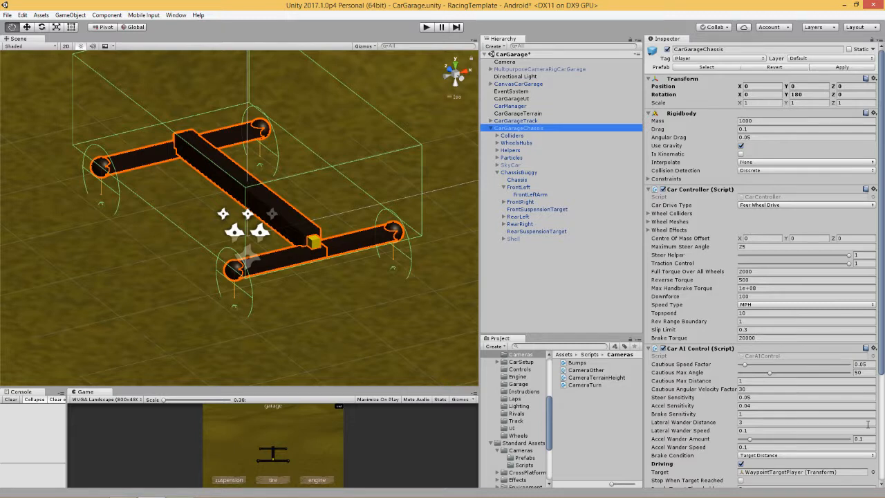
scroll(down, 3)
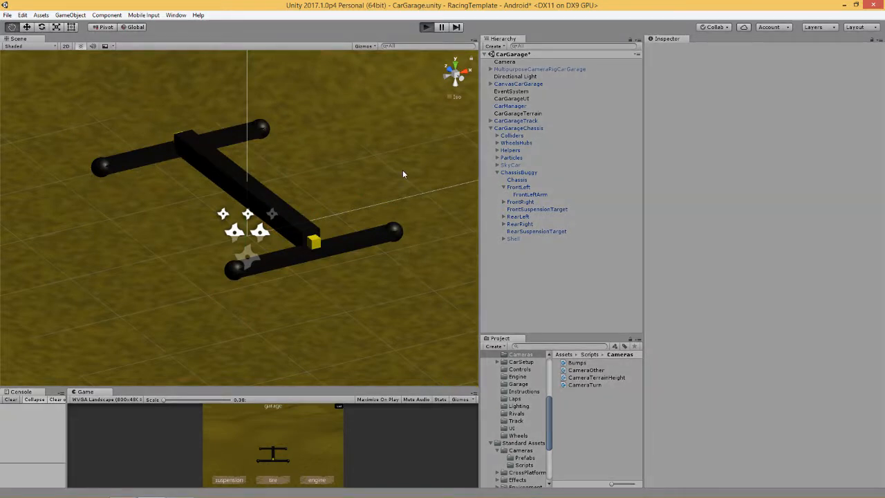
click(426, 27)
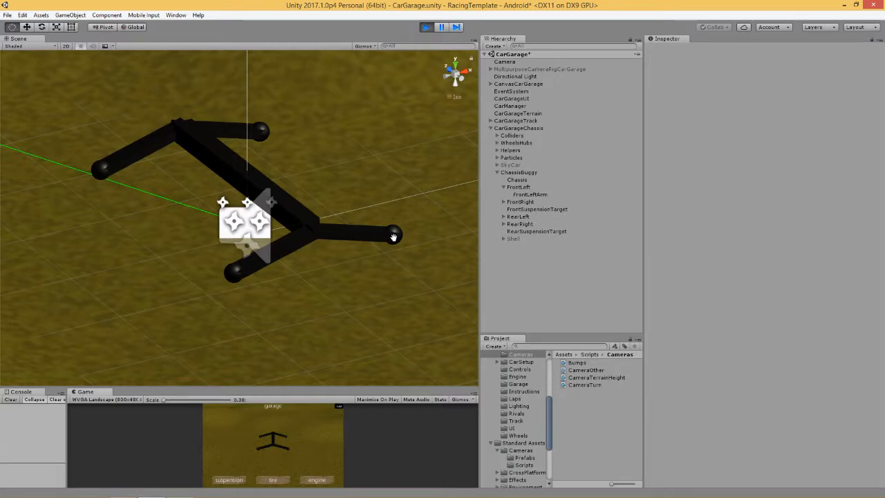
mouse_move(309, 227)
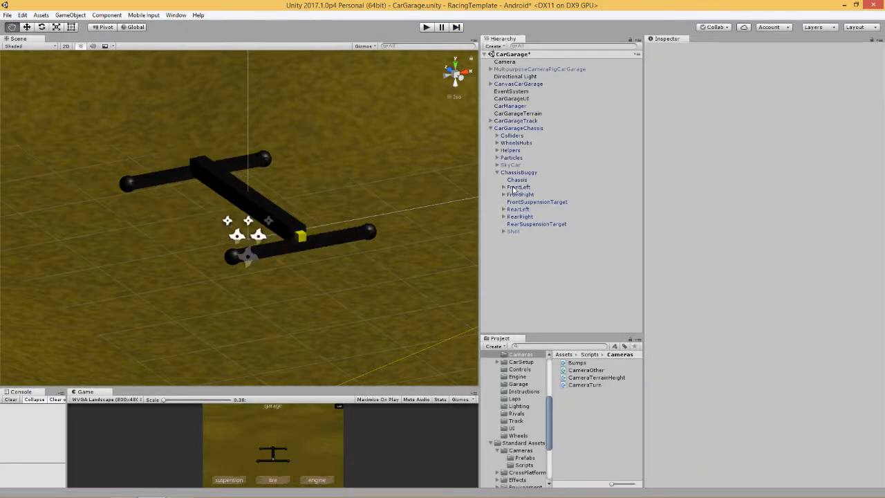
Inspect the FrontLeft hub, central Chassis bar and RearRight hub components in turn.
click(518, 187)
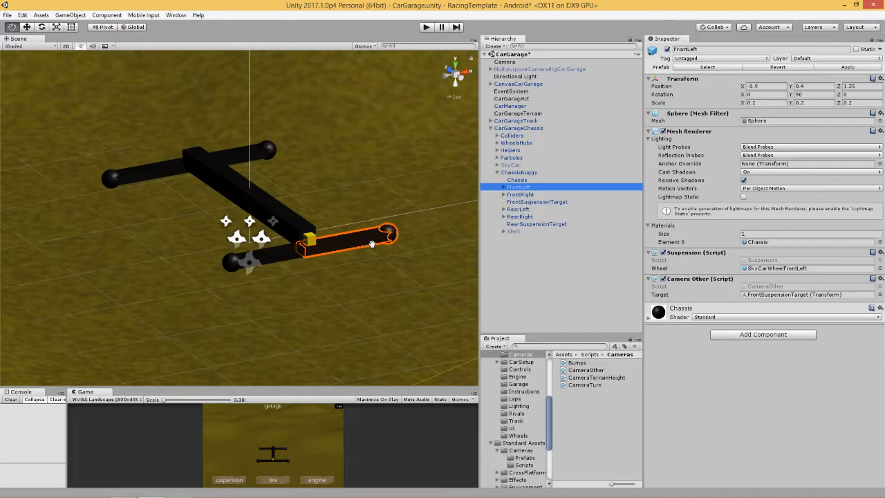
click(517, 180)
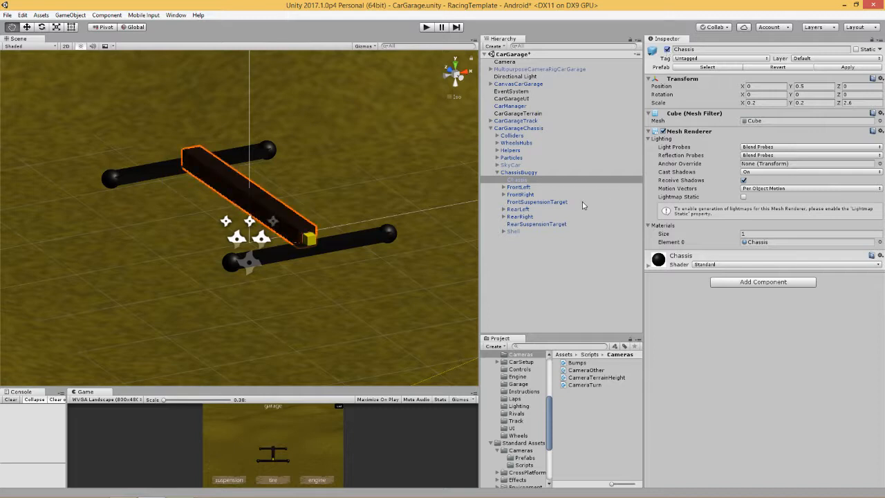
click(519, 187)
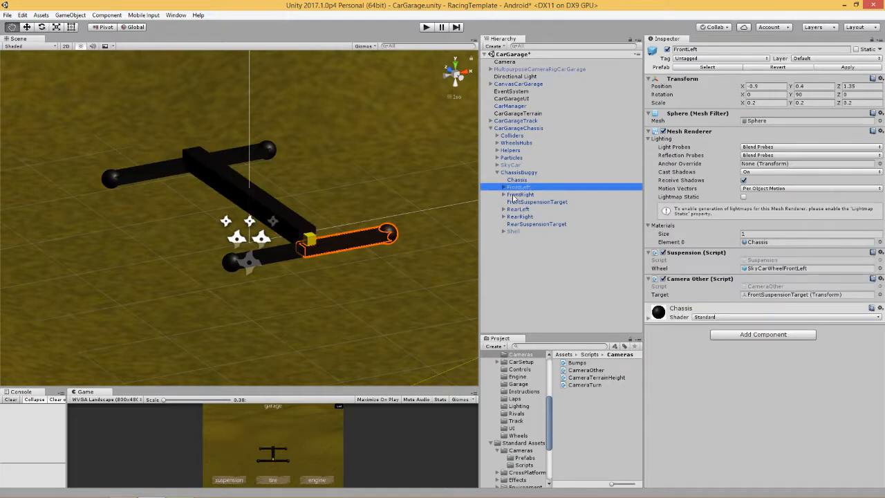
click(517, 216)
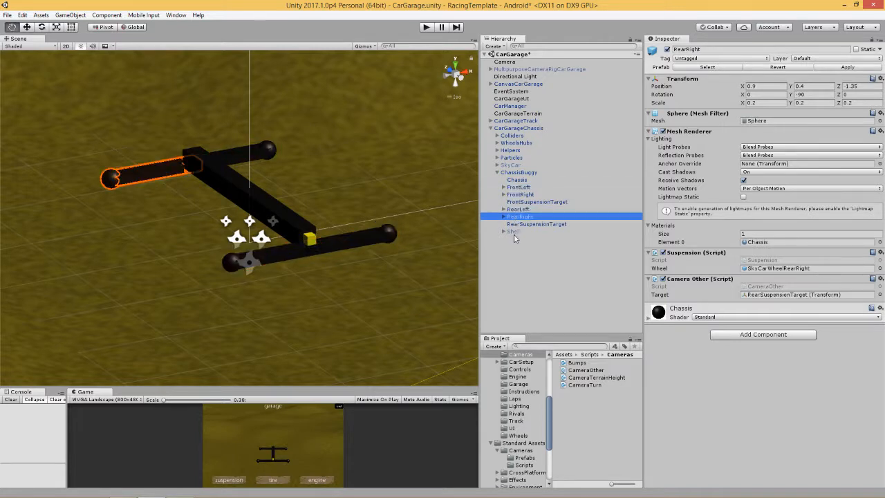
Compare the FrontLeftArm beam with its parent FrontLeft hub, ending on FrontLeft's Suspension settings.
click(519, 187)
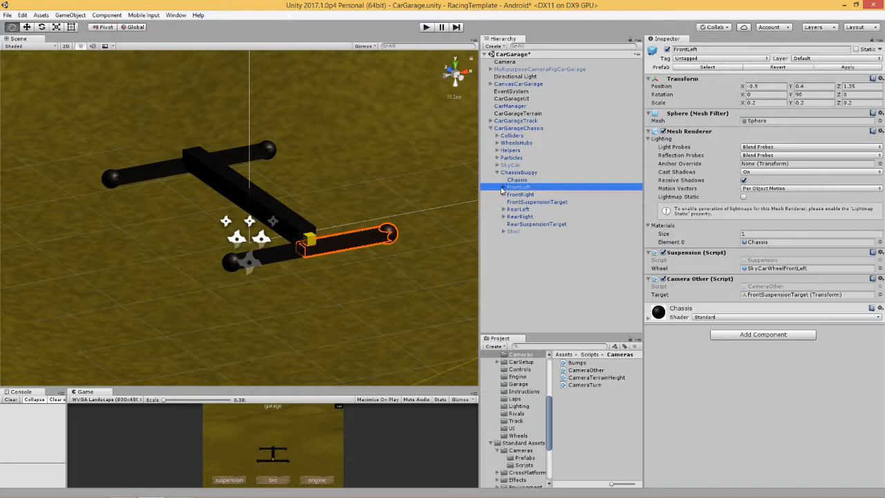
click(537, 193)
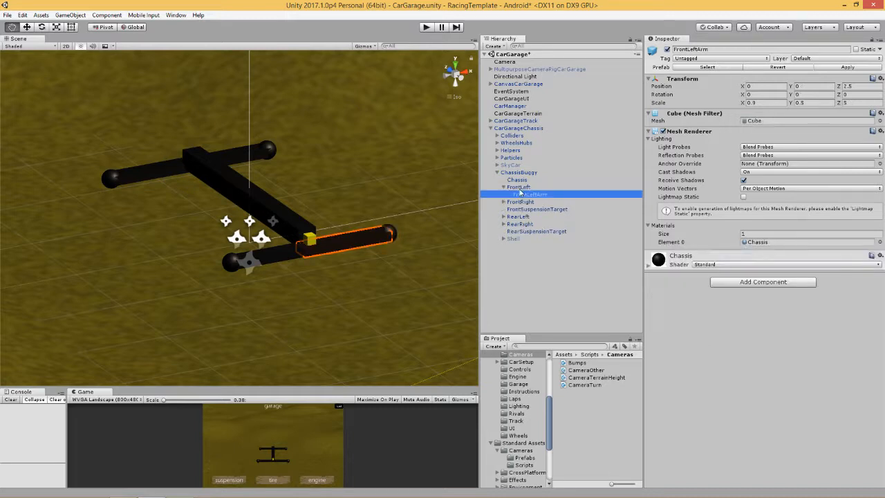
click(518, 188)
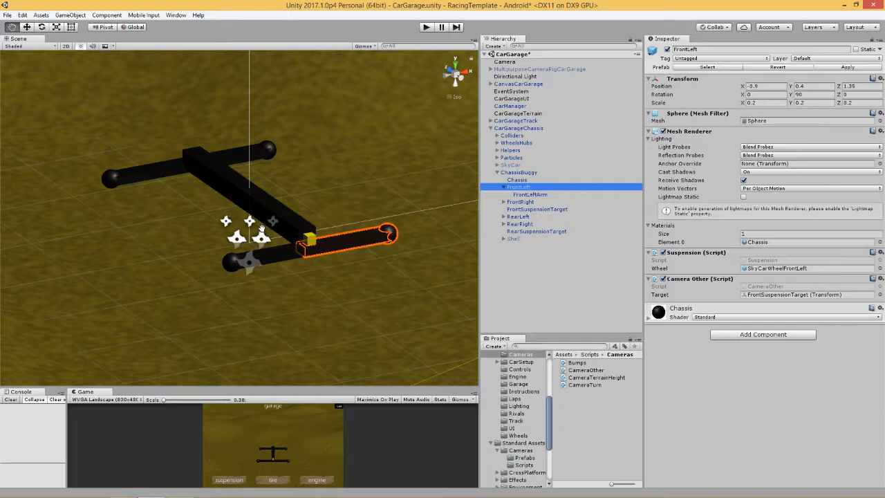
mouse_move(162, 162)
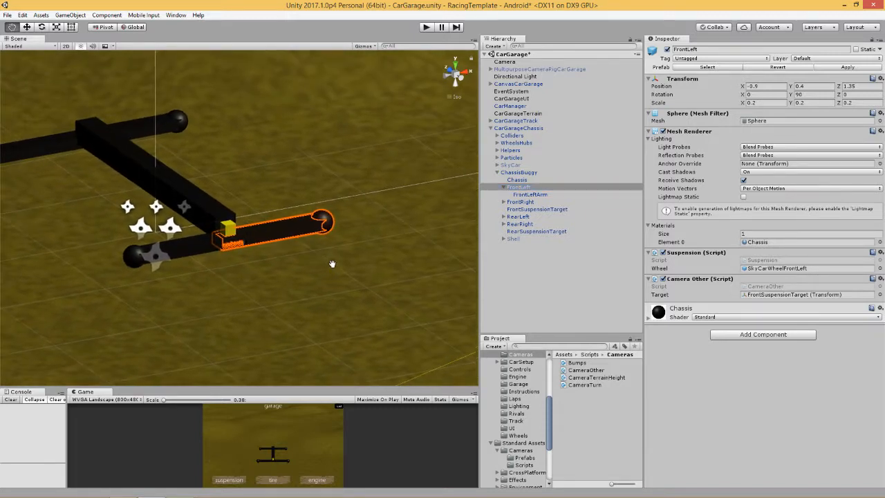
Check the FrontLeftArm and displaced FrontLeft hub, then bring the SkyCar wheels back.
click(532, 193)
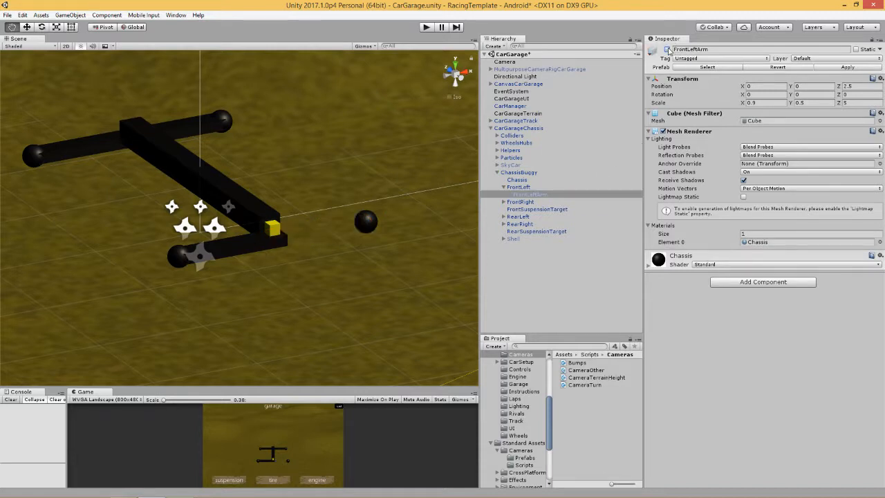
click(518, 186)
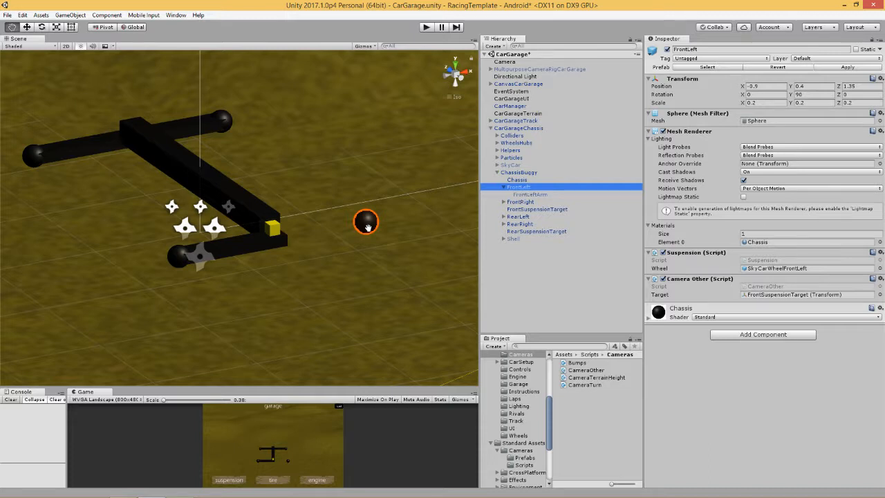
mouse_move(473, 171)
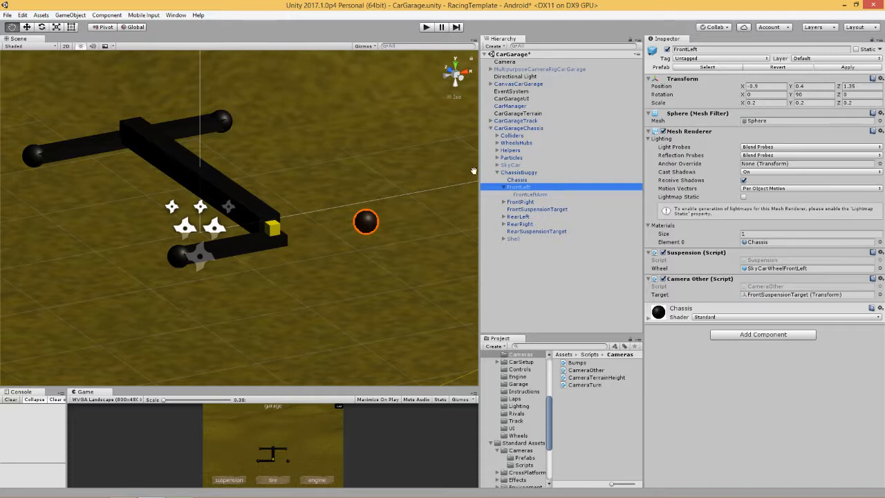
click(513, 165)
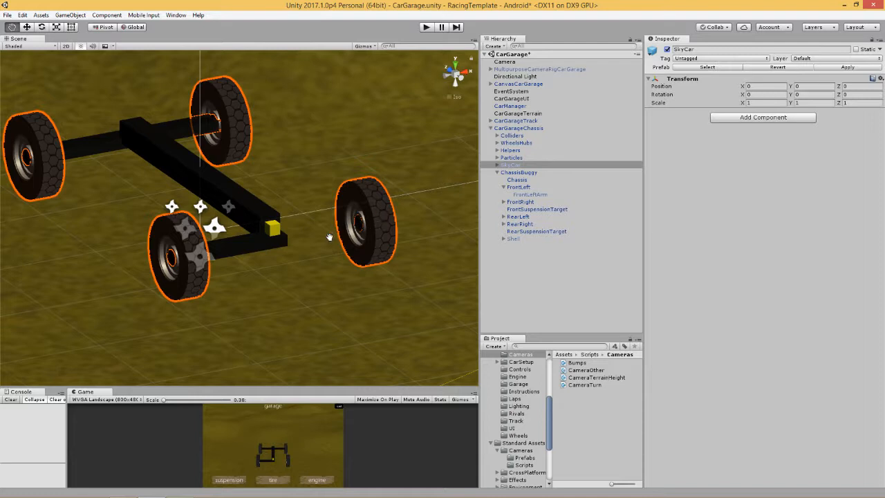
mouse_move(358, 221)
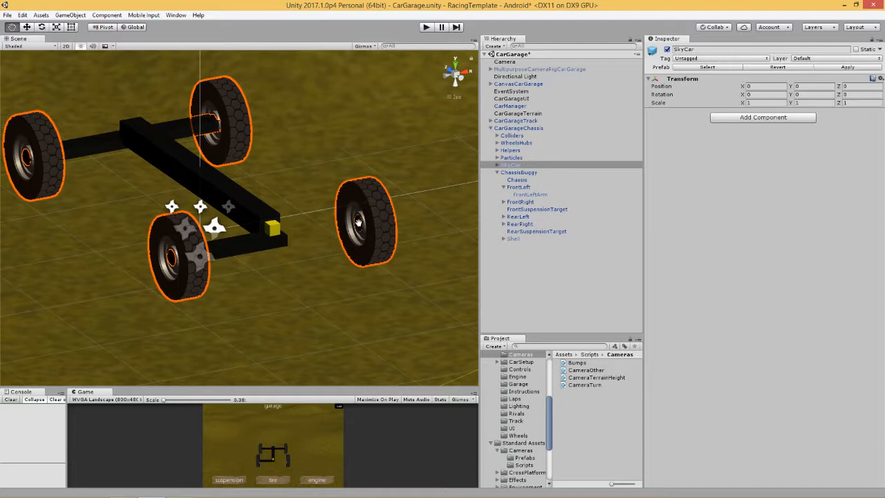
mouse_move(360, 221)
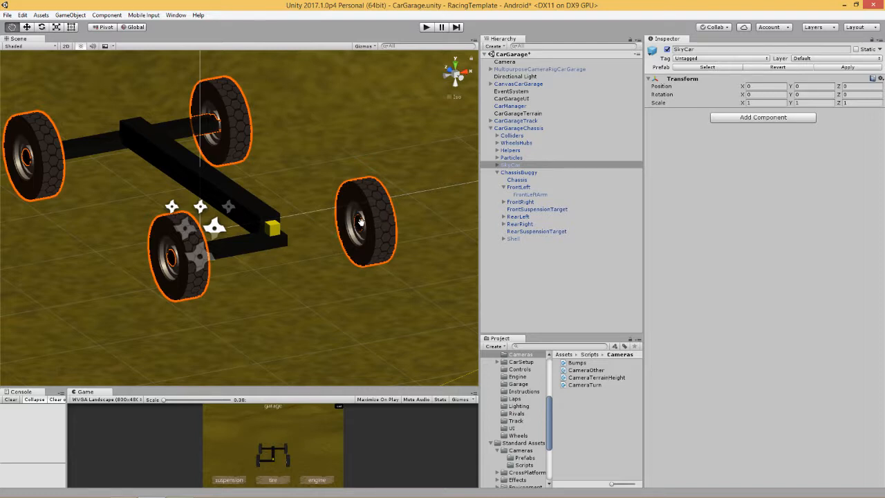
Review the front-left hub and arm against the wheels, then switch SkyCar off again.
click(518, 187)
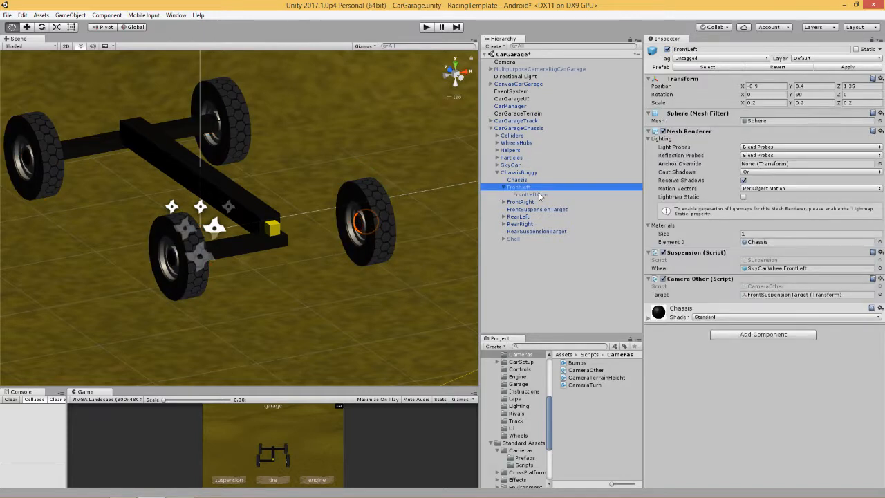
click(527, 194)
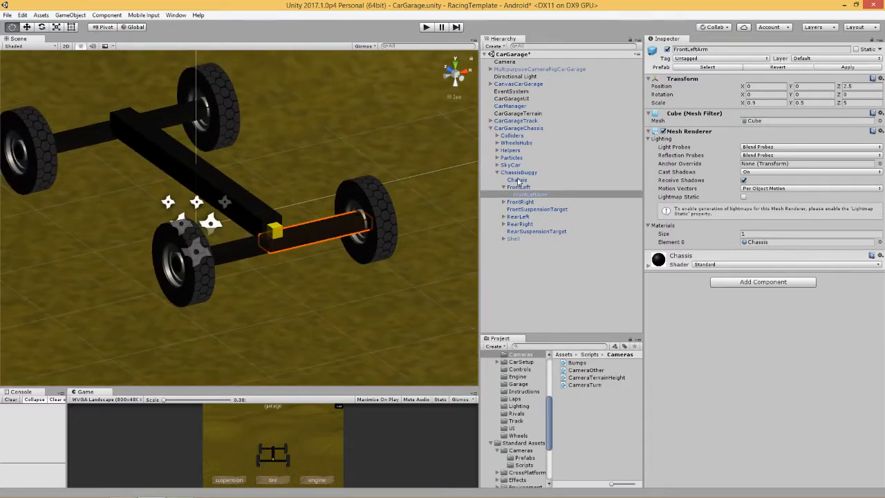
click(519, 172)
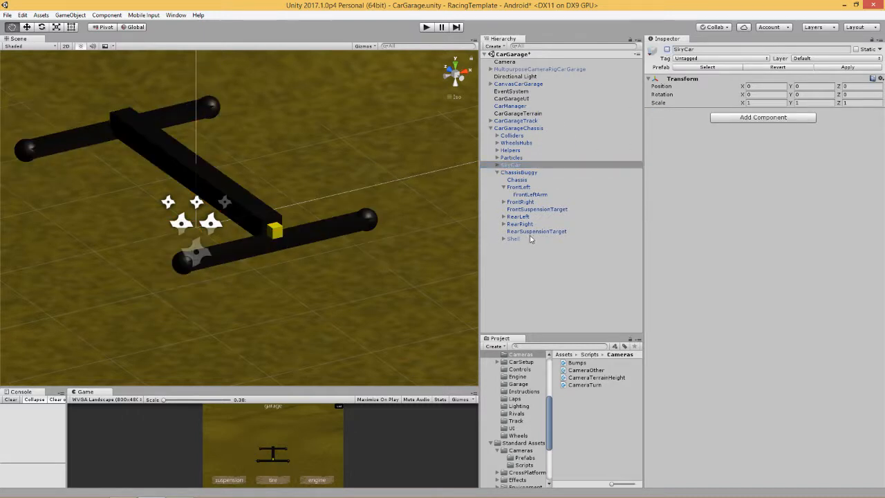
Select the FrontLeft hub and expand SkyCar to reveal SkyCarWheelFrontLeft's Transform position.
click(518, 187)
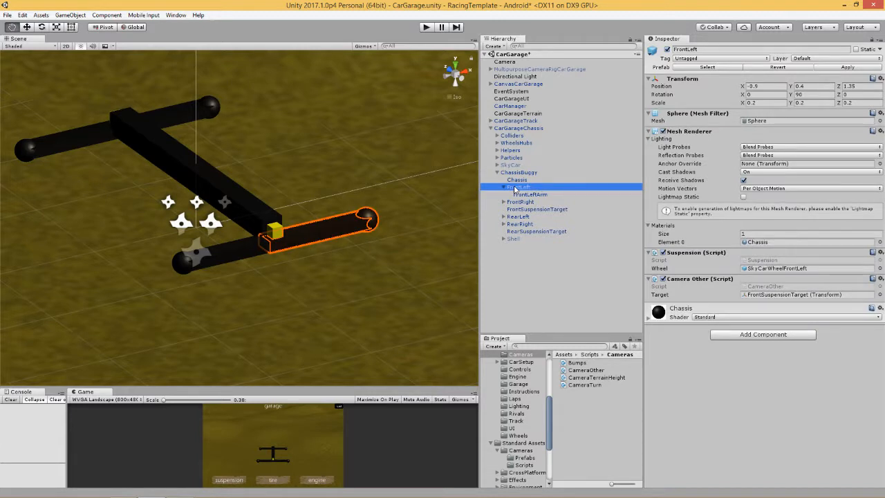
click(528, 193)
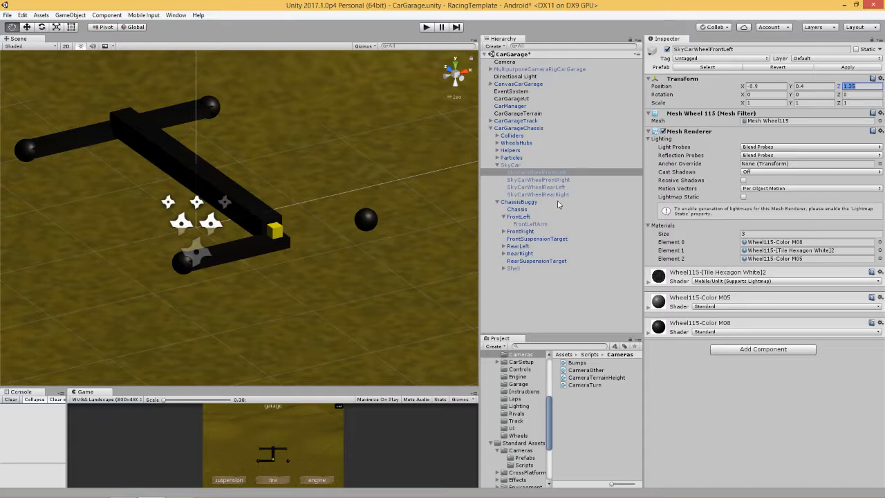
mouse_move(520, 245)
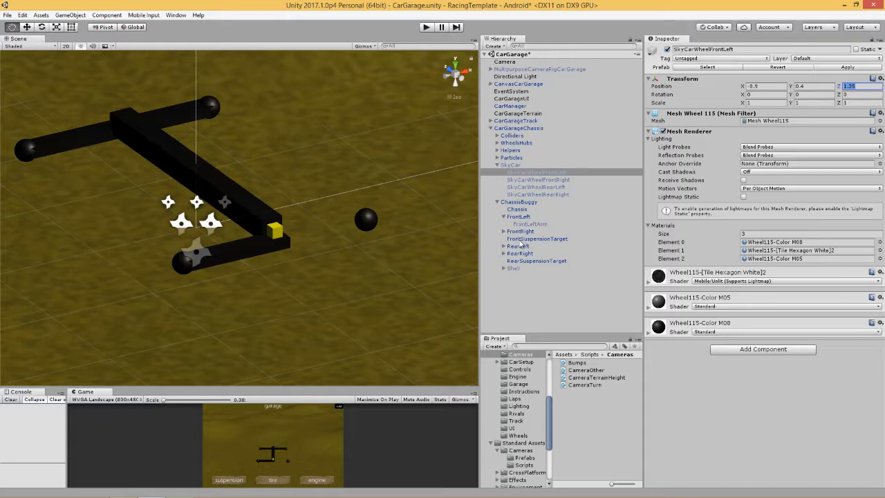
Browse to the Vehicles > Car > Scripts folder, preview the Suspension script, and return to the FrontLeft hub.
click(519, 215)
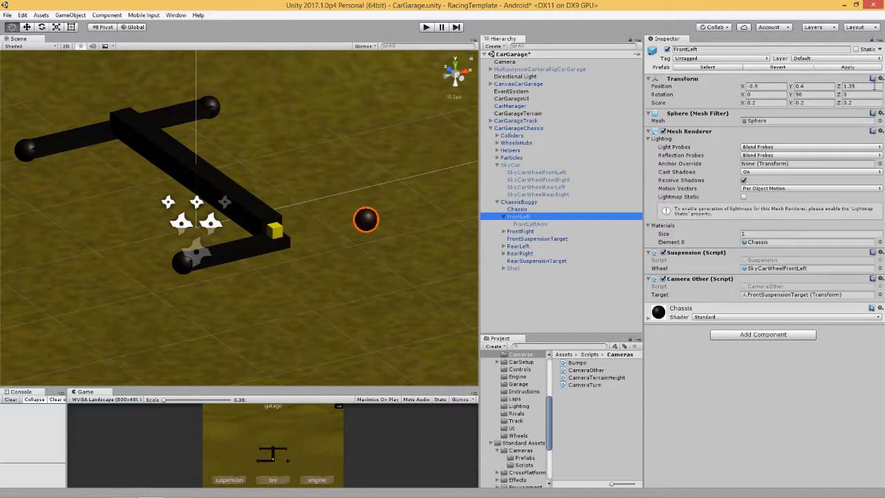
click(519, 230)
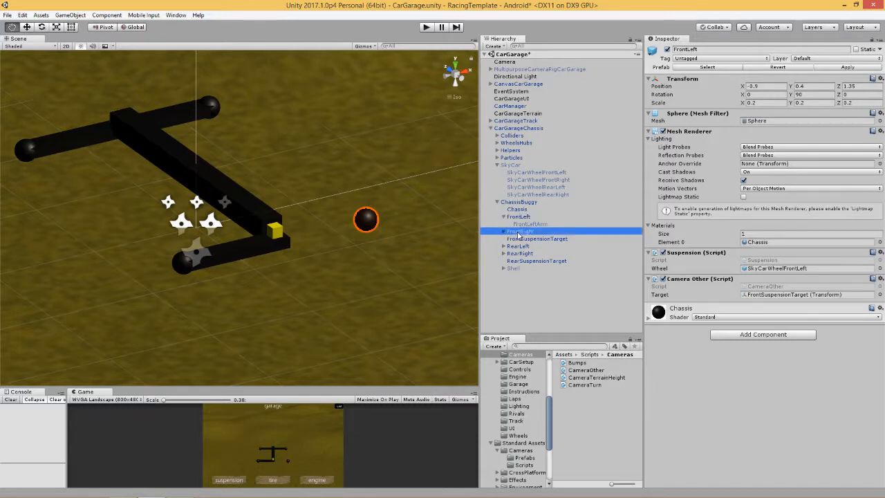
click(517, 216)
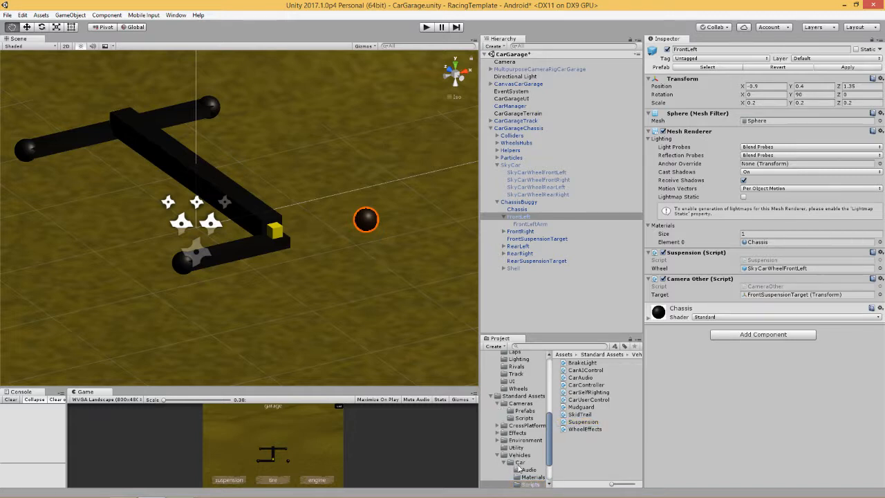
click(583, 420)
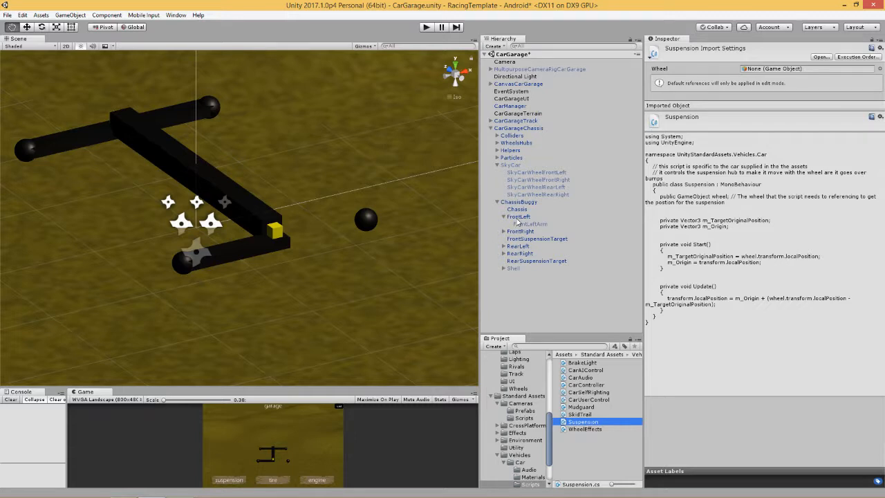
click(517, 216)
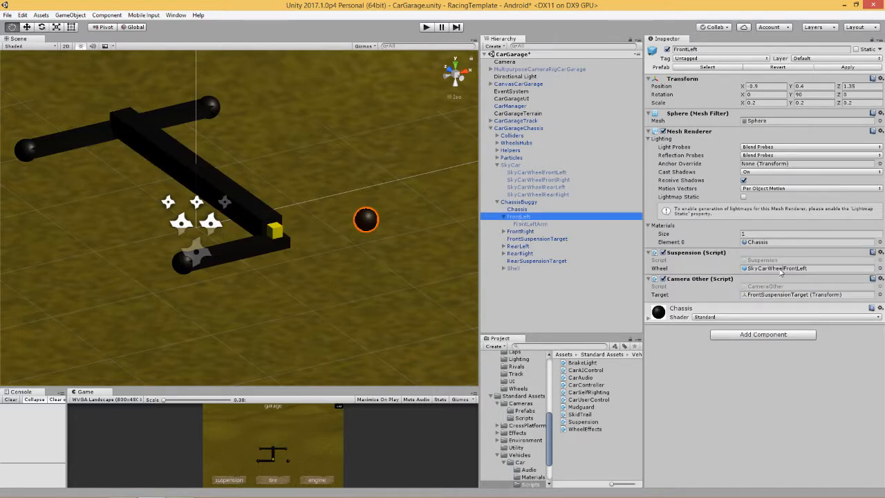
Re-enable the FrontLeftArm under FrontLeft so the arm reaches the hub, then clear the selection.
click(804, 268)
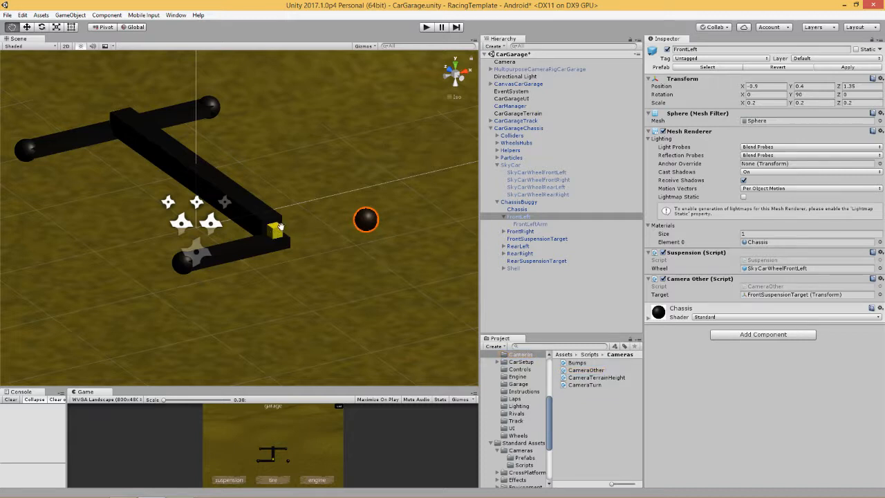
mouse_move(366, 219)
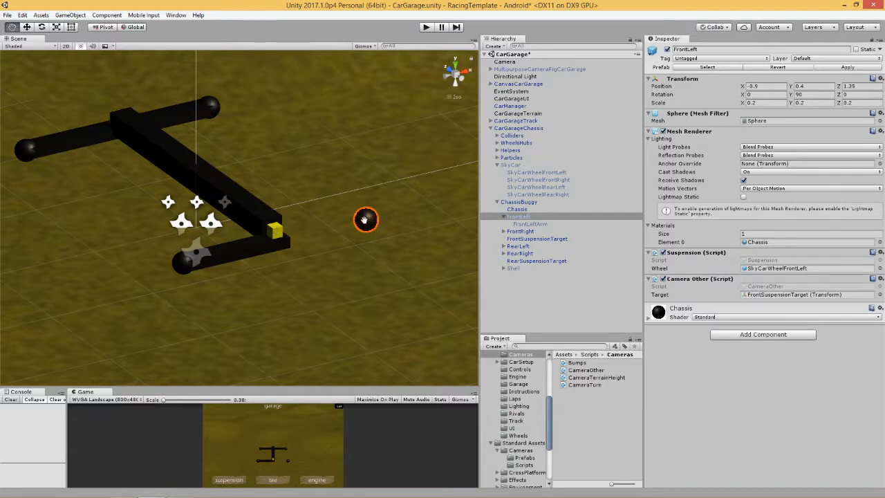
mouse_move(451, 224)
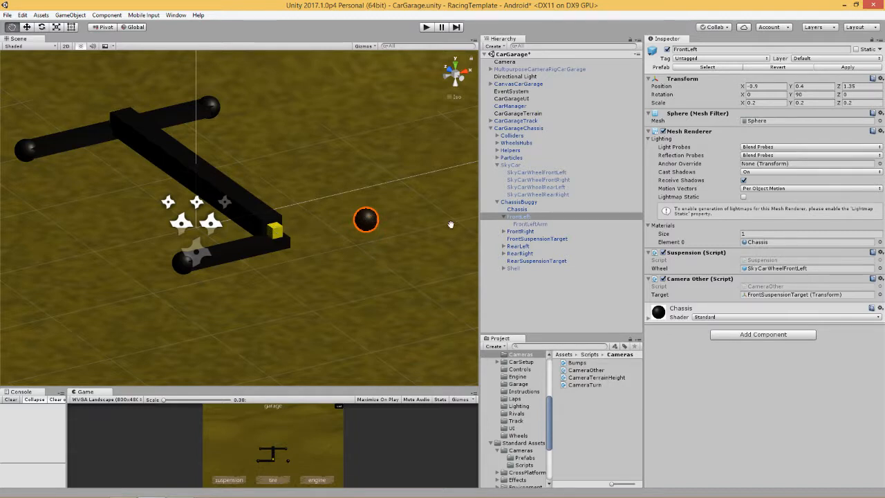
click(529, 224)
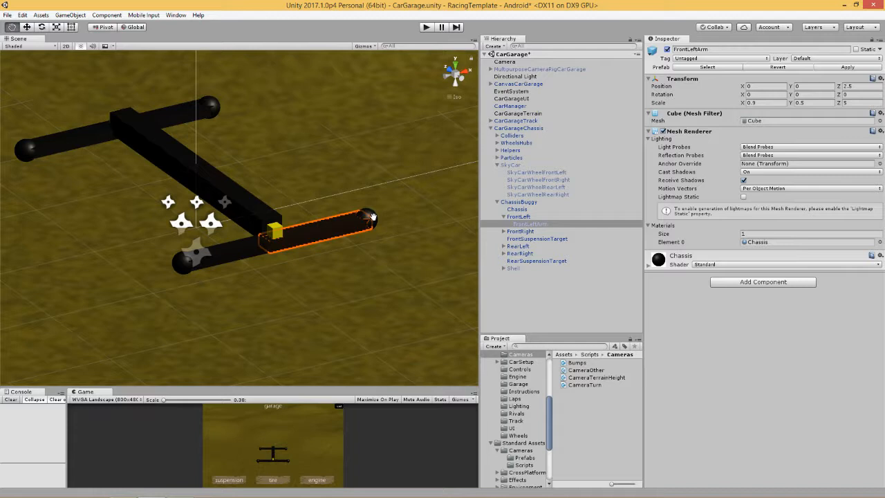
click(536, 171)
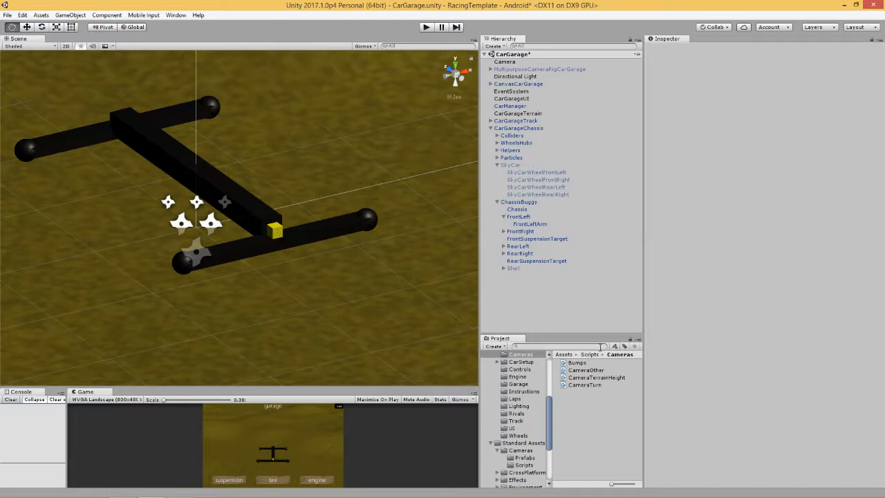
click(586, 370)
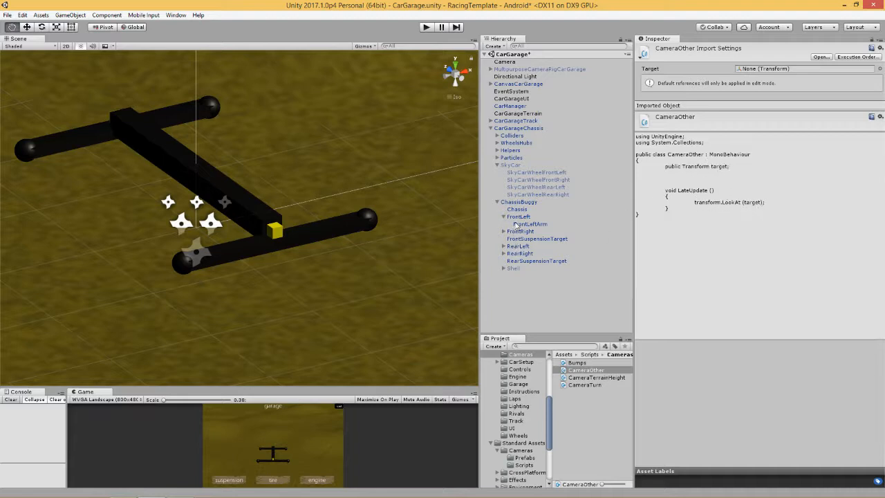
click(517, 216)
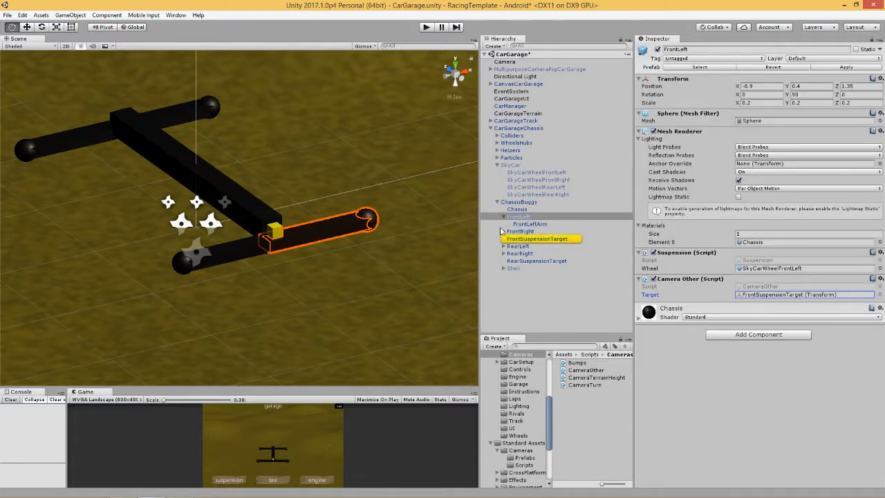
click(518, 215)
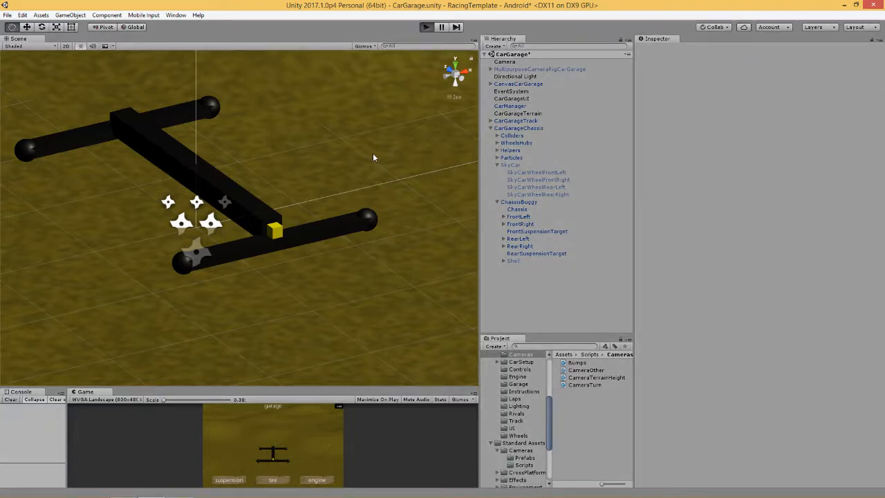
Play the scene to see the arms aim at the chassis centre, then re-enable SkyCar and Shell.
click(426, 27)
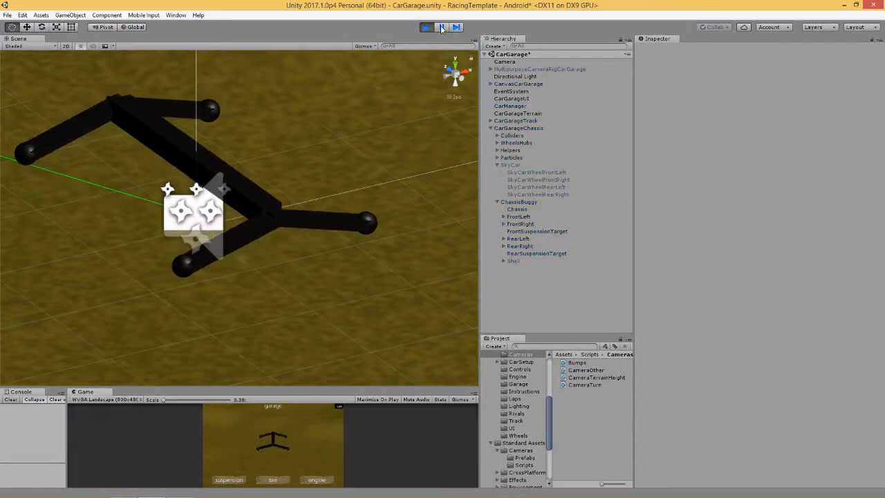
click(426, 26)
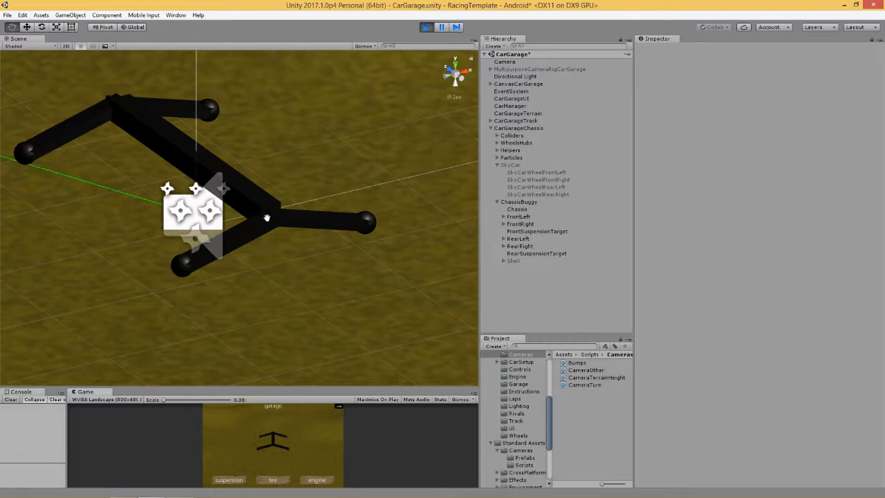
mouse_move(279, 224)
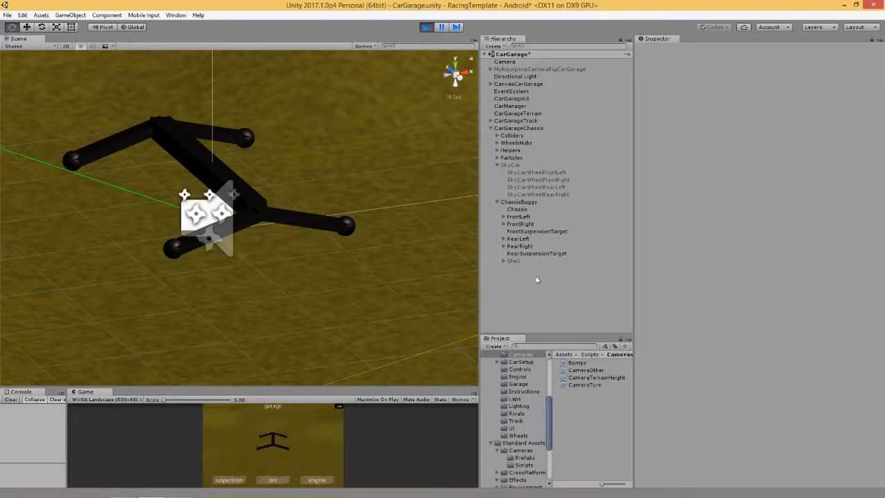
mouse_move(536, 179)
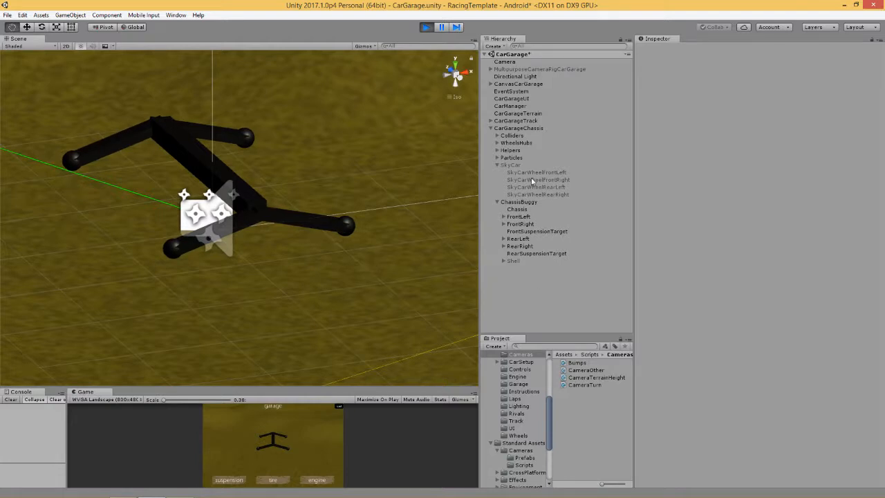
click(513, 164)
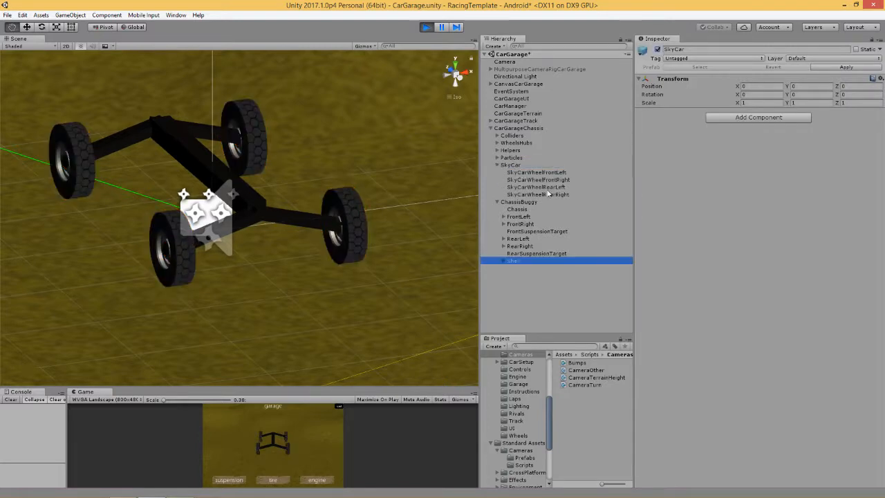
click(425, 28)
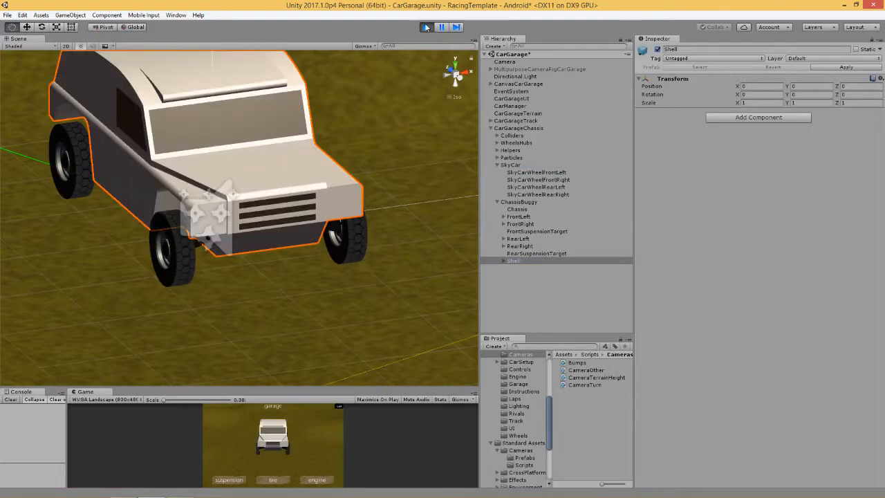